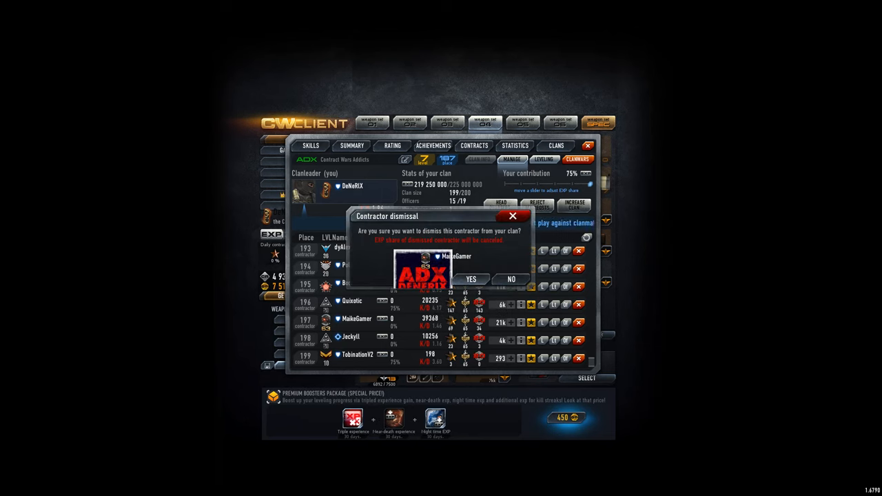
click(471, 279)
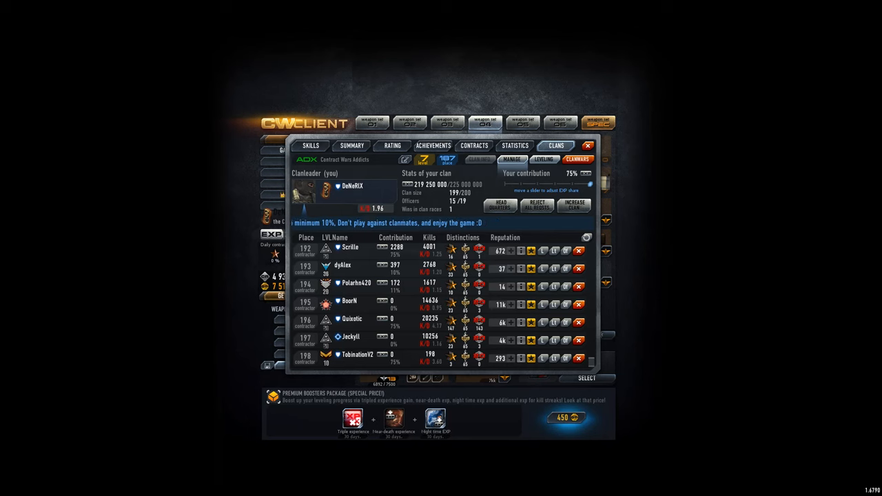
scroll(up, 3)
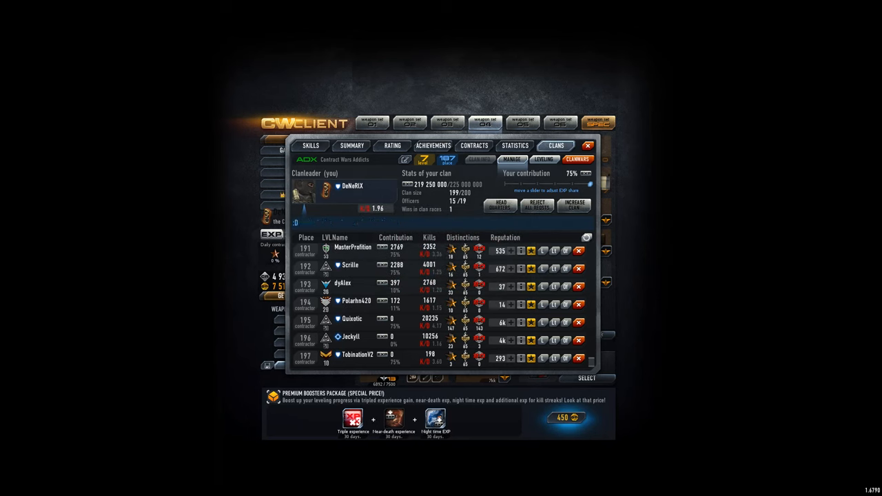
mouse_move(544, 339)
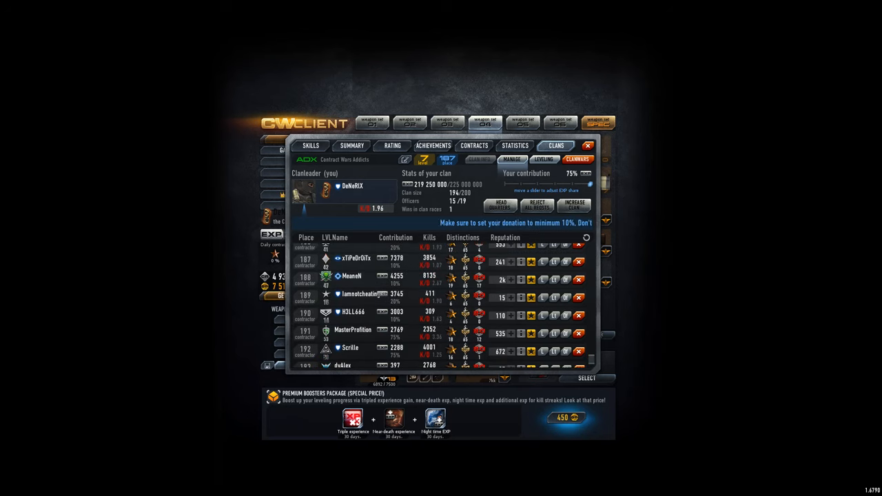
scroll(up, 3)
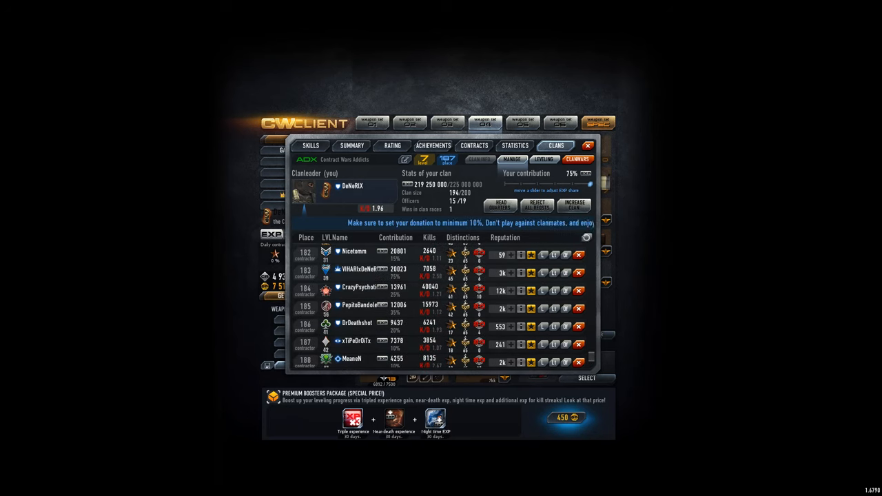
scroll(up, 3)
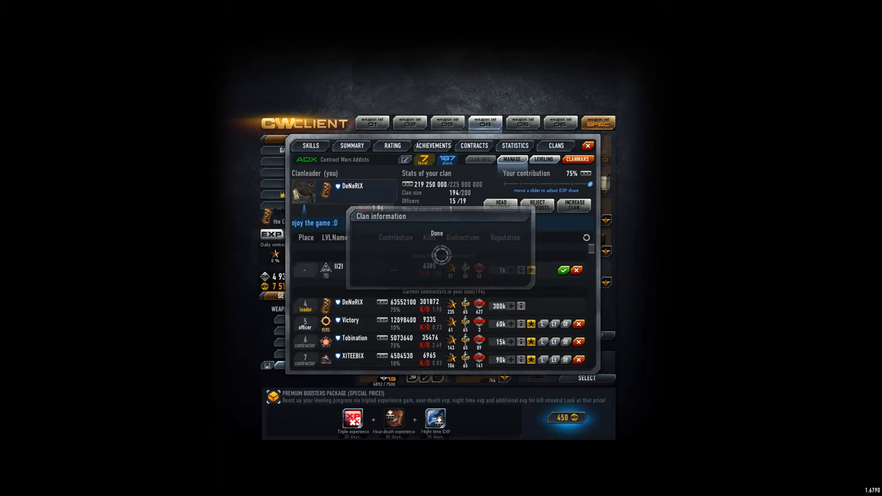
click(436, 233)
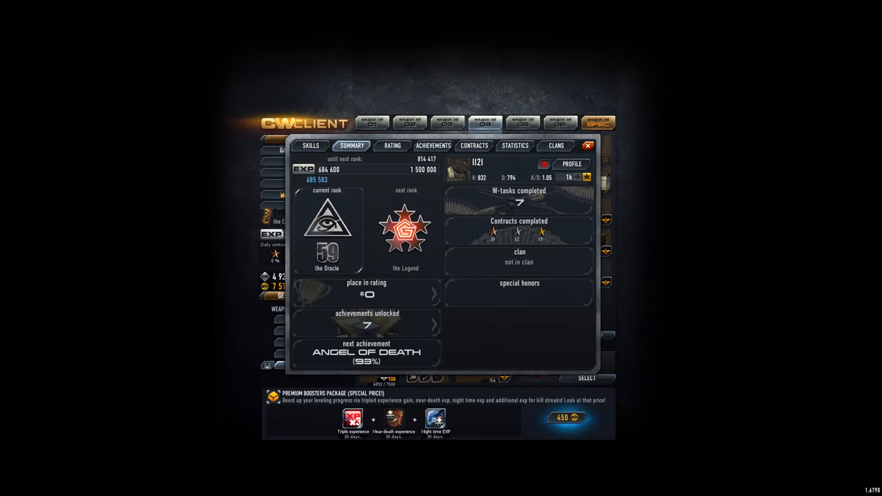
click(514, 145)
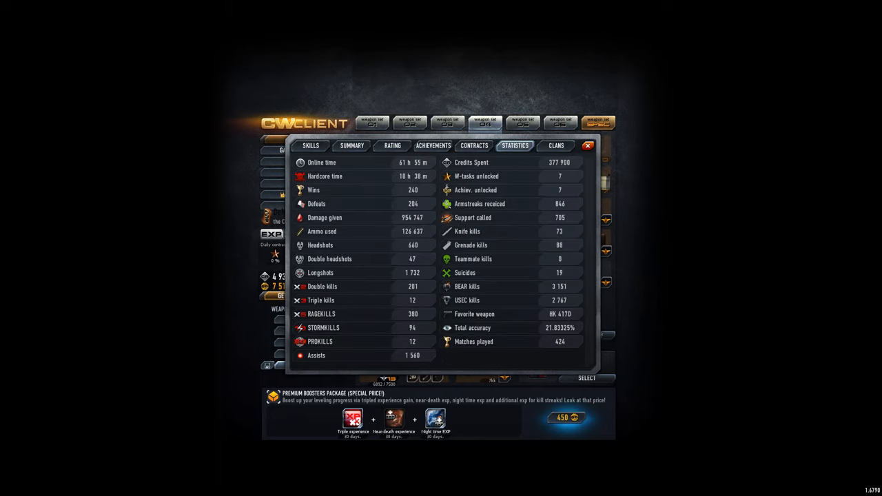
click(351, 145)
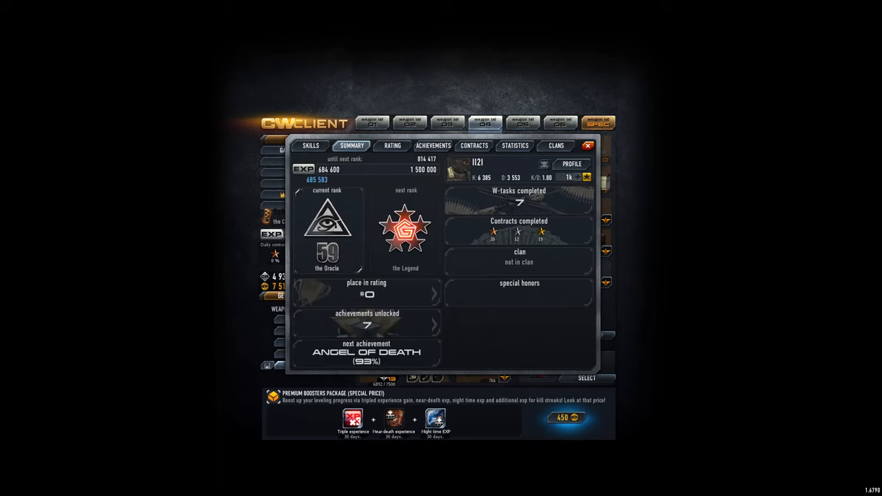
click(556, 145)
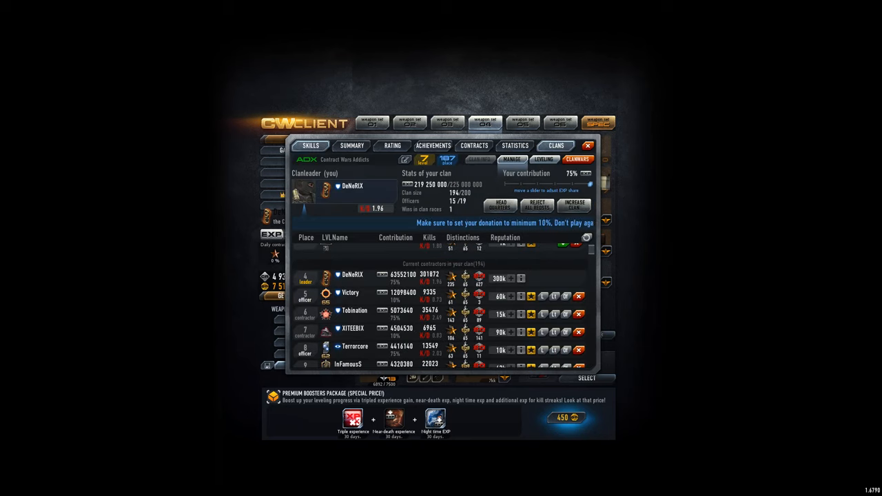
click(310, 145)
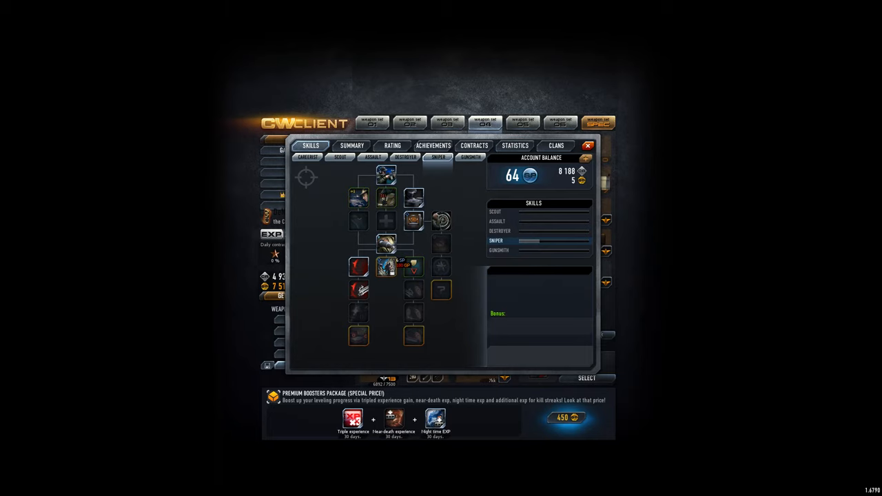
click(515, 145)
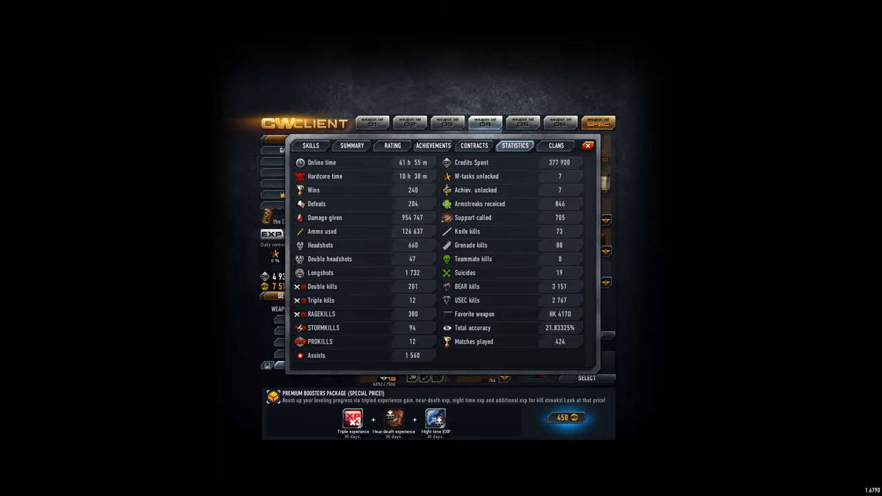
click(555, 146)
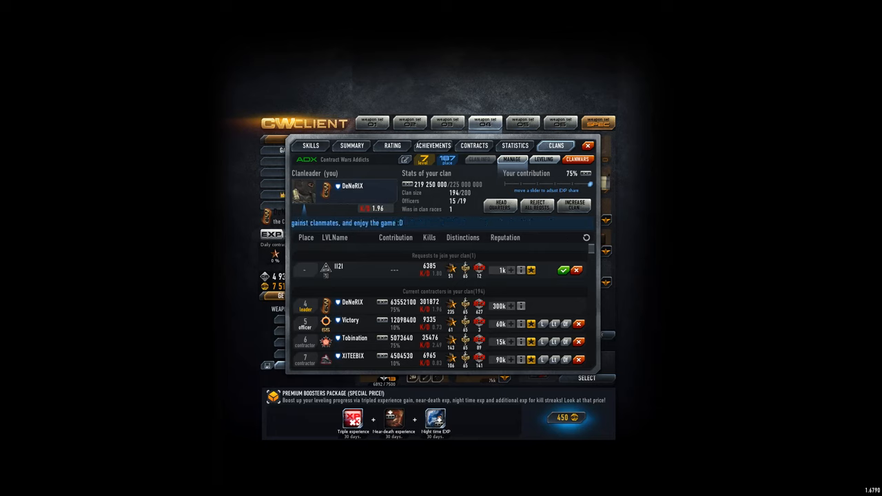
Step: Promote Tobination and one more member to officer, reaching 17 of 19 officers
scroll(down, 3)
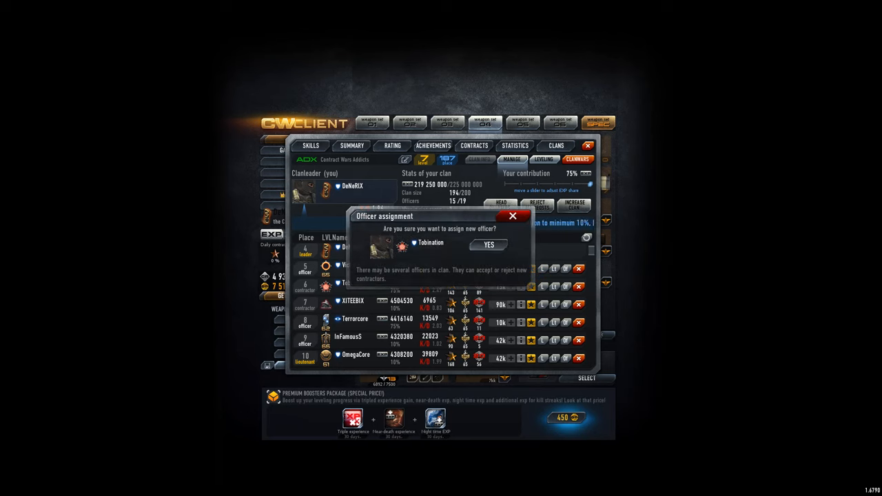
click(489, 245)
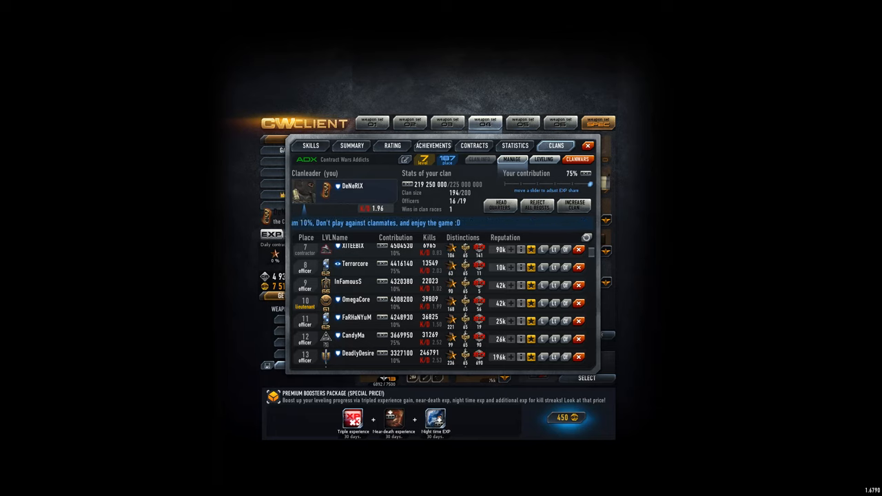
scroll(down, 3)
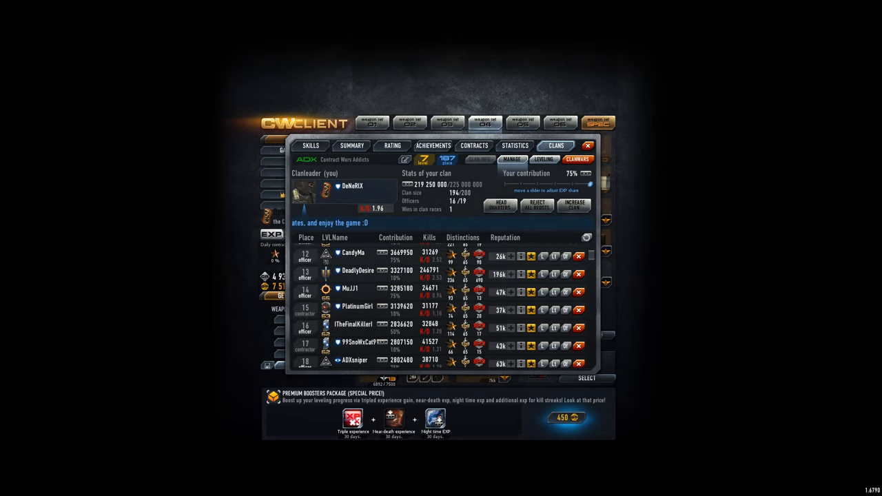
scroll(down, 3)
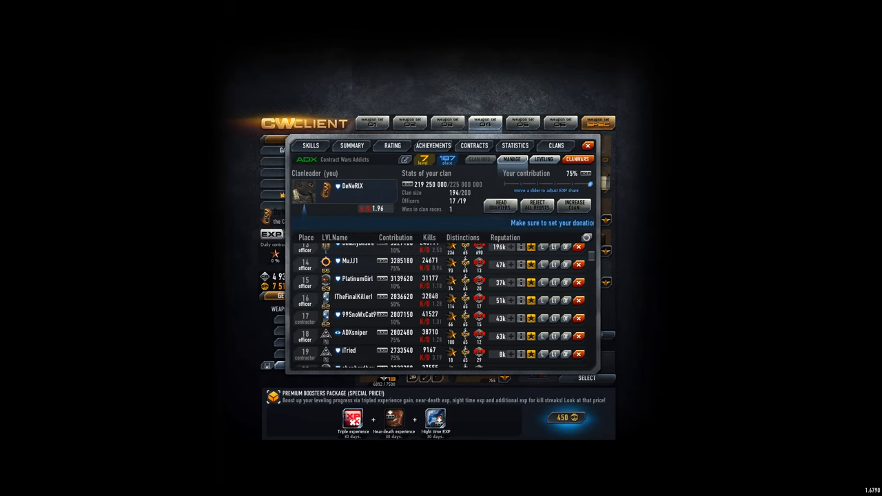
scroll(up, 3)
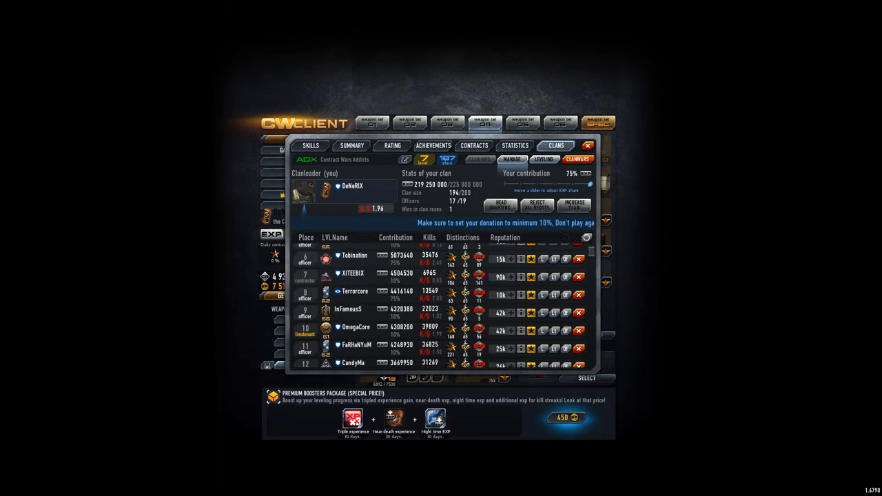
scroll(down, 3)
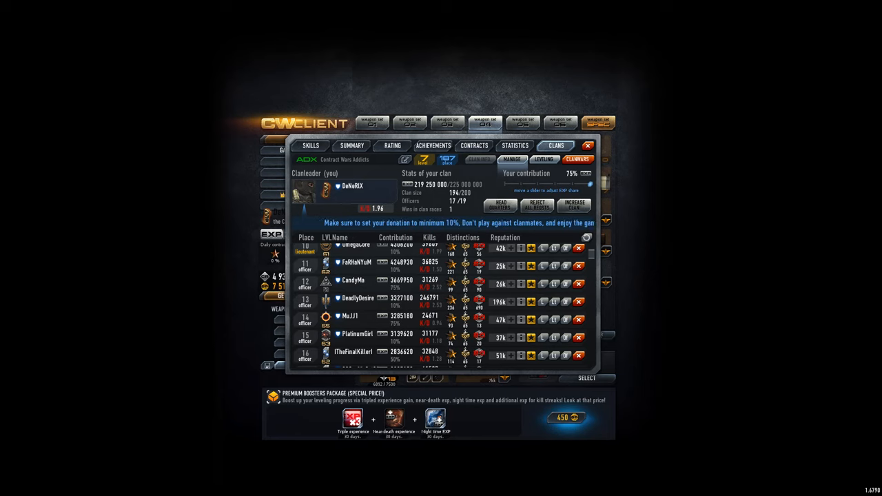
scroll(down, 3)
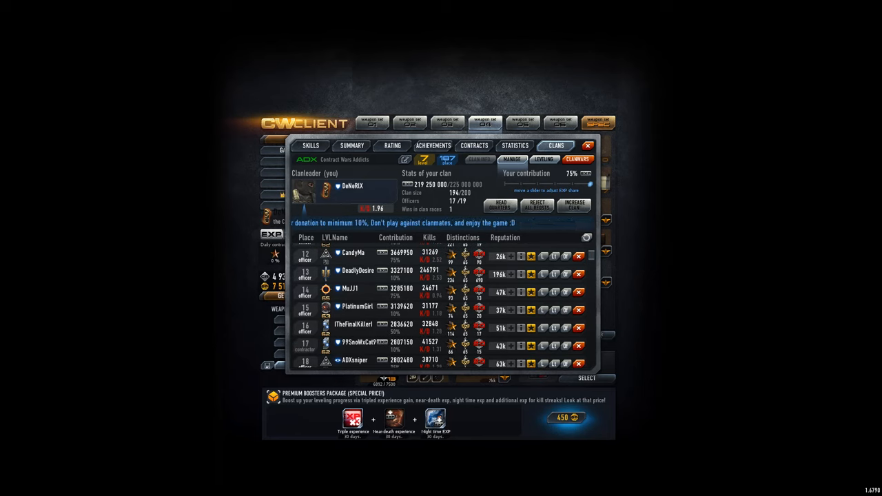
scroll(down, 3)
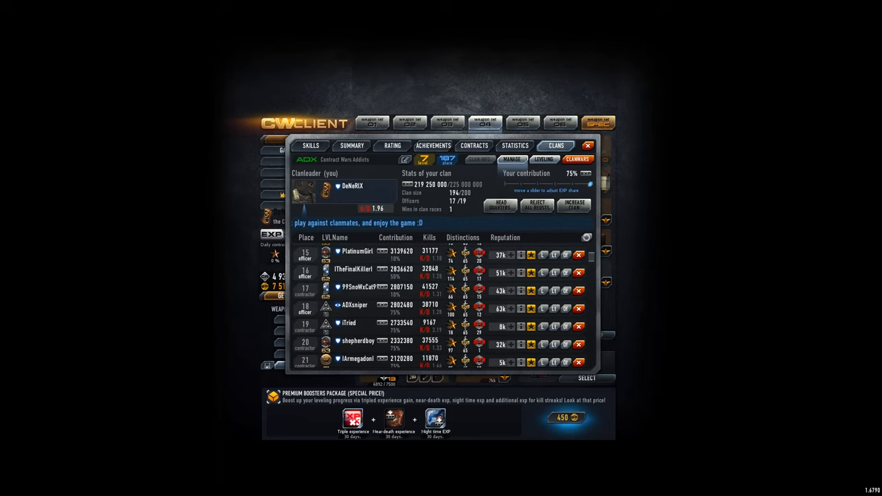
scroll(down, 3)
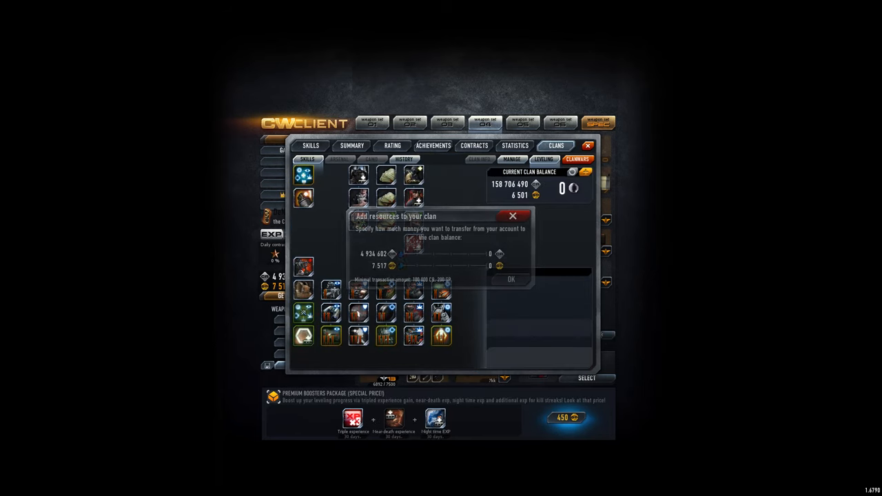
Step: Donate 3,475,445 credits, raising the clan balance to 162,181,935, and view donation history
drag(400, 254, 458, 254)
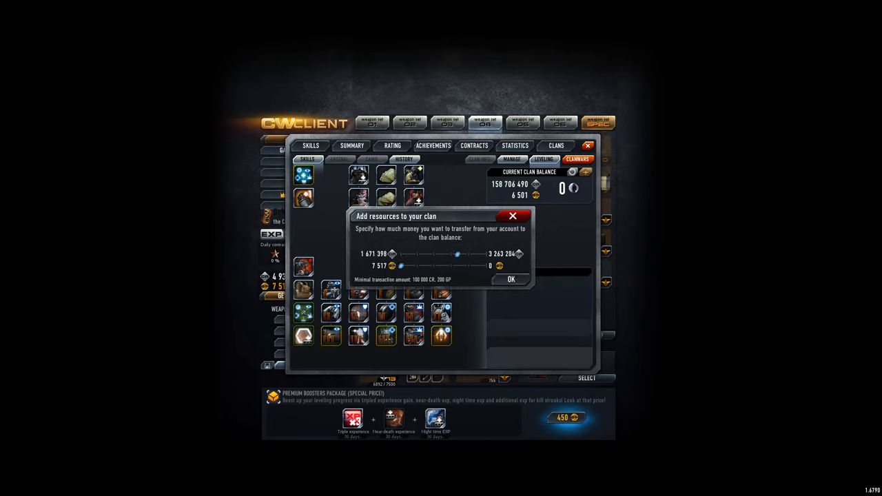
drag(455, 253, 460, 254)
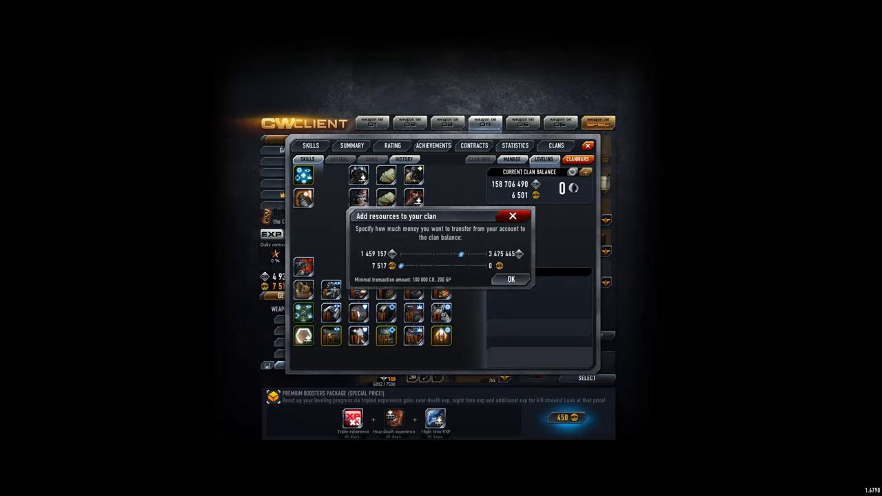
click(510, 279)
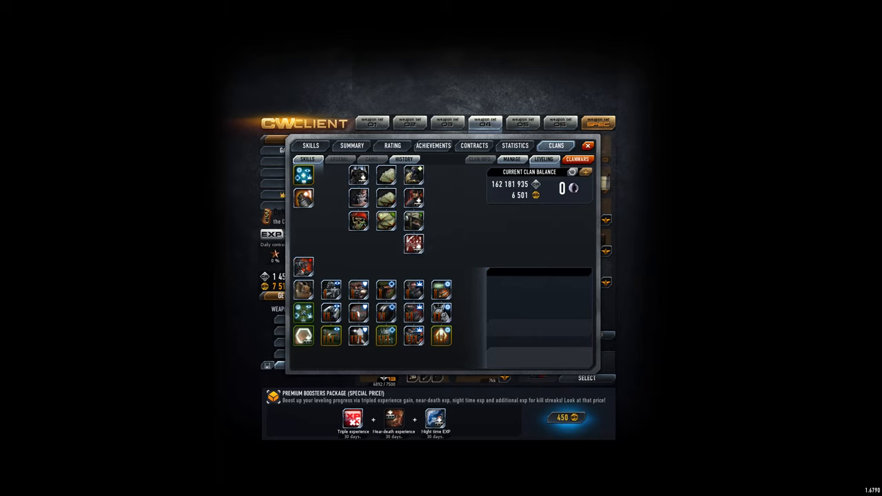
click(404, 159)
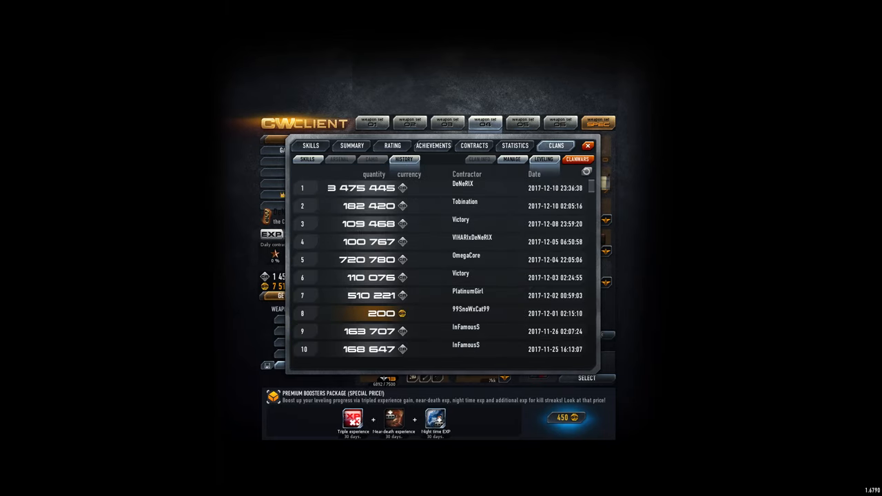
scroll(down, 3)
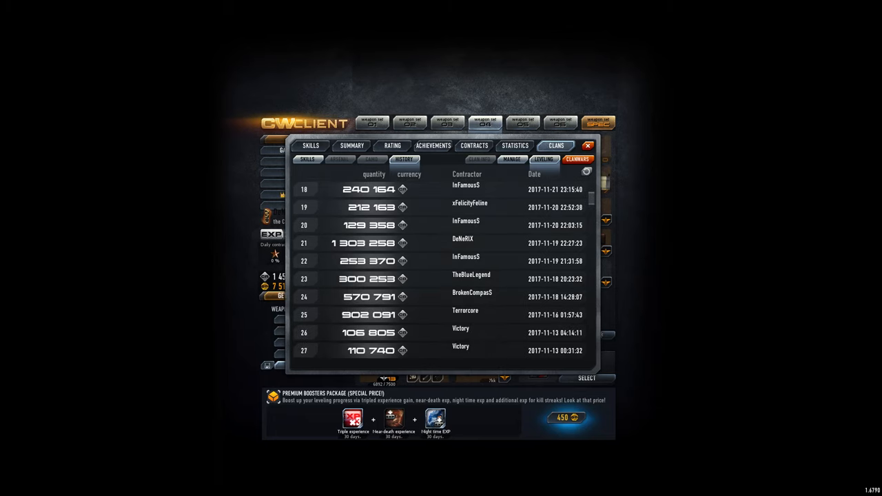
scroll(up, 3)
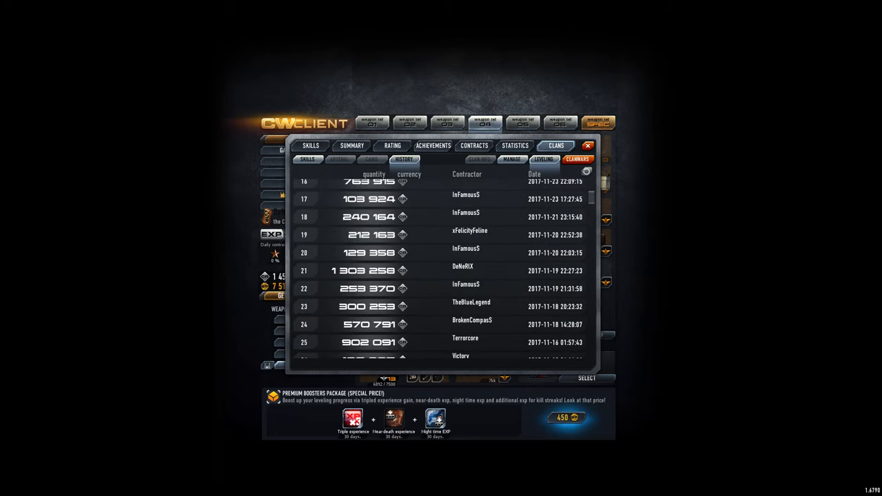
scroll(up, 3)
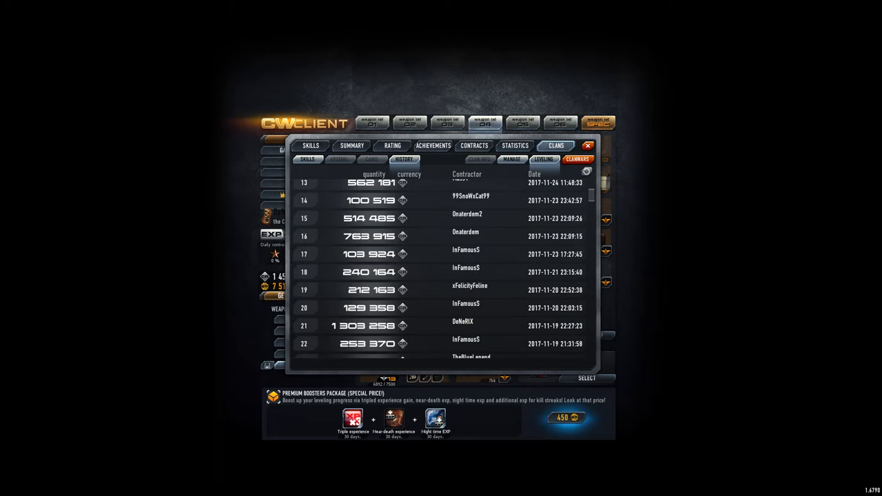
scroll(up, 3)
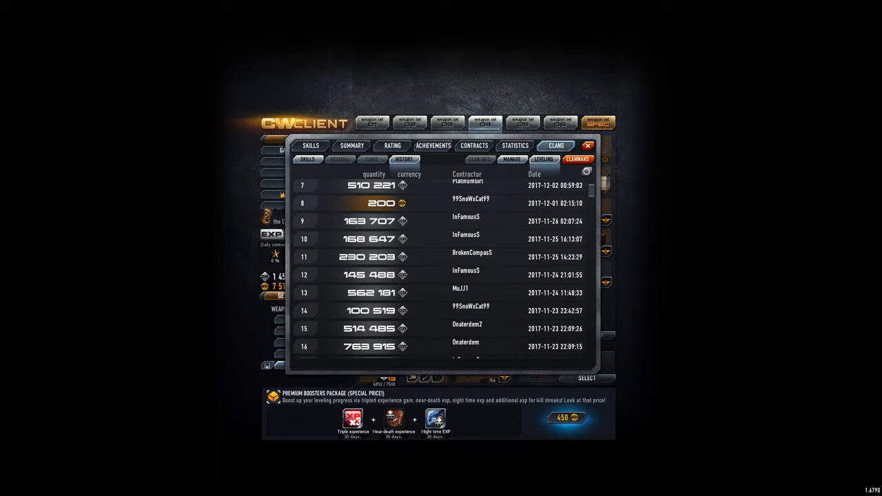
scroll(up, 3)
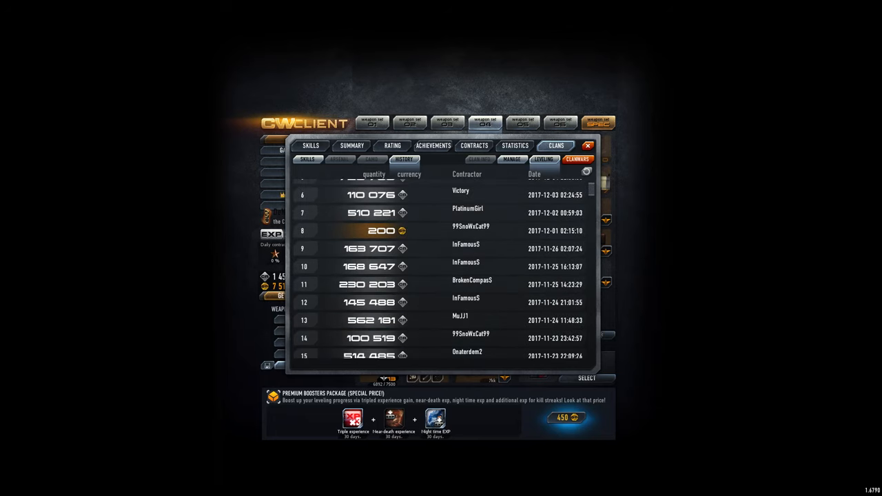
scroll(down, 3)
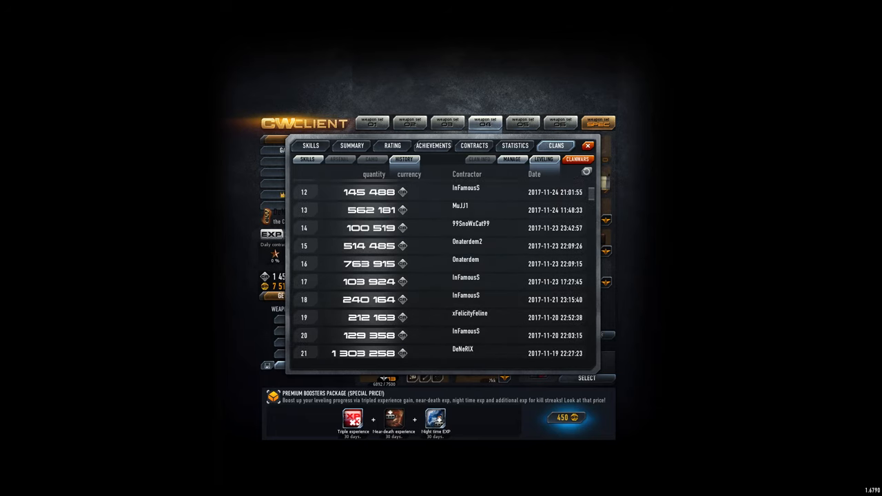
scroll(down, 3)
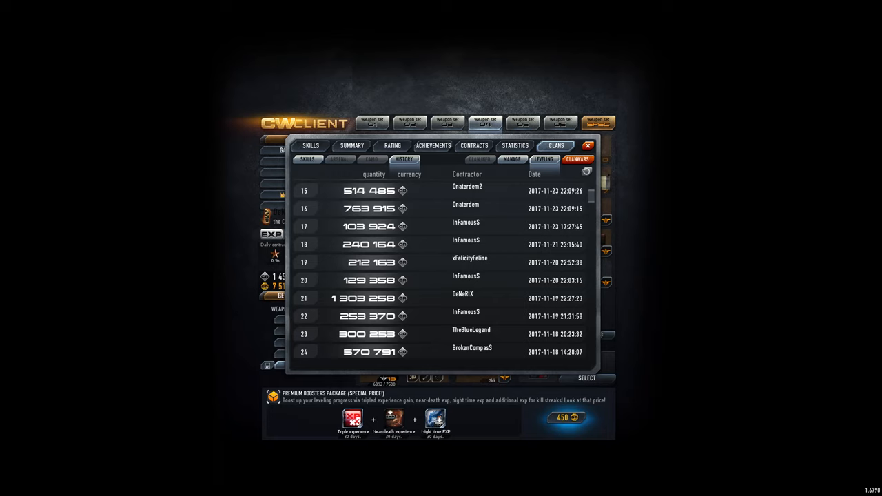
scroll(up, 3)
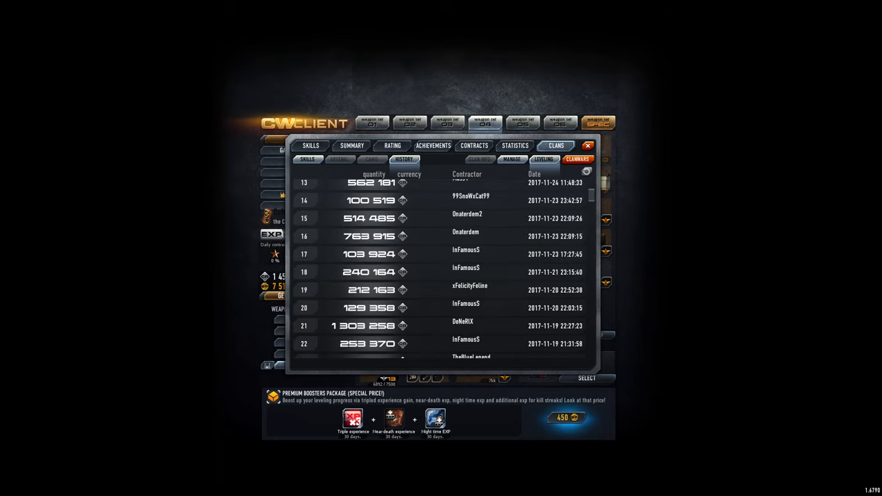
scroll(up, 3)
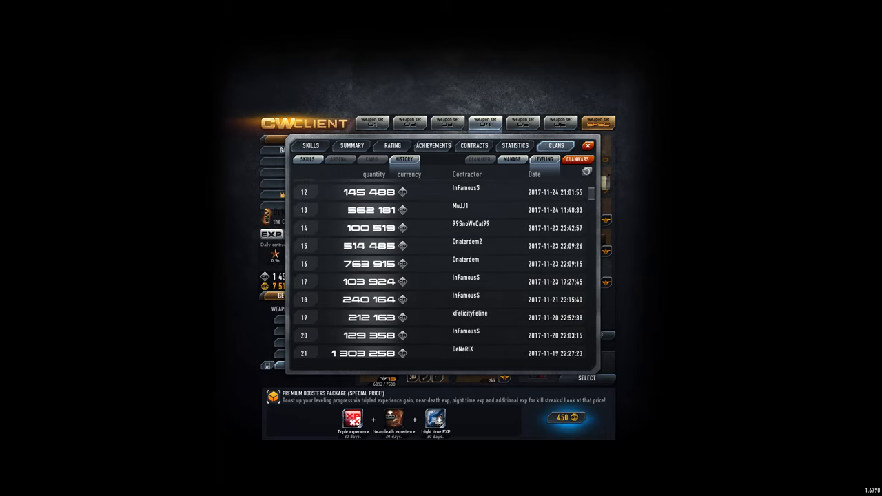
scroll(up, 3)
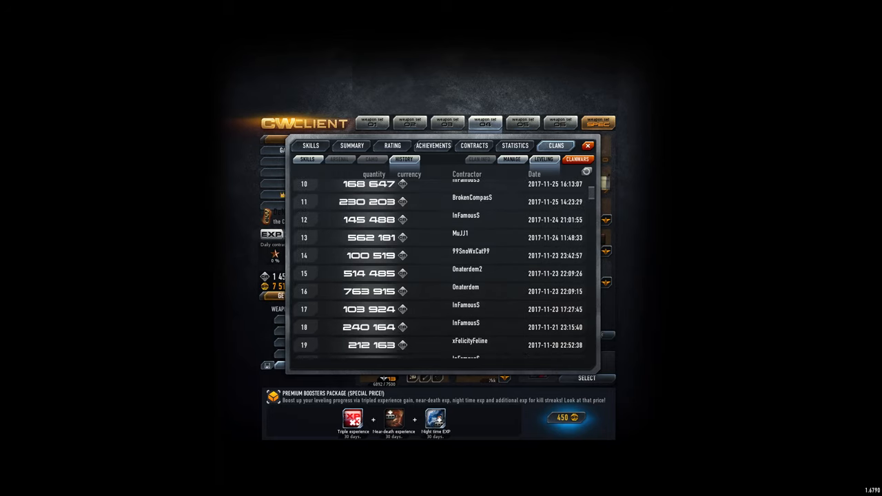
scroll(up, 3)
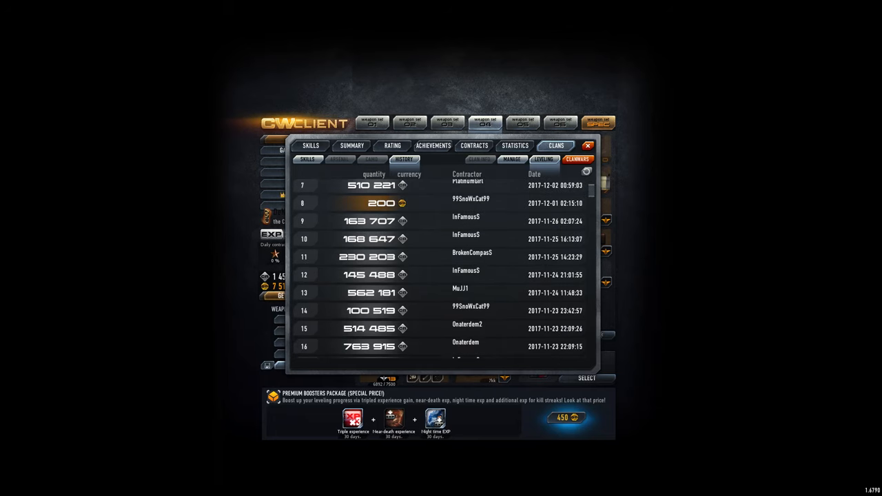
scroll(up, 3)
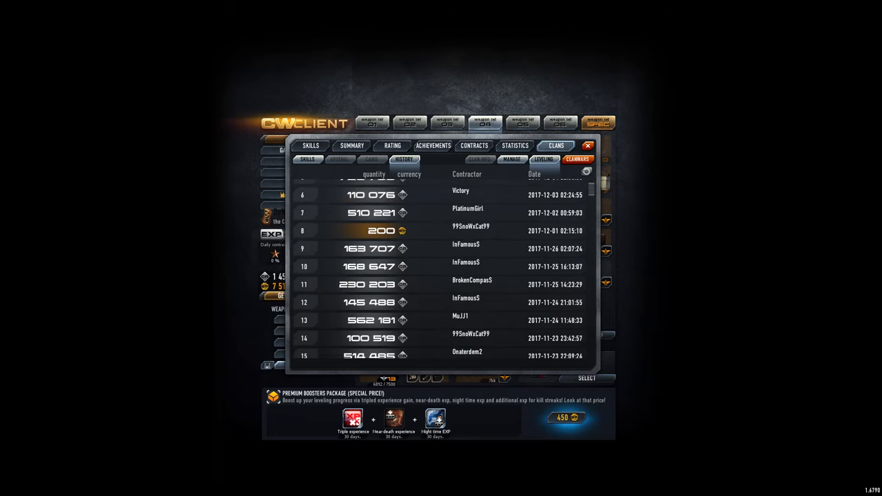
click(577, 159)
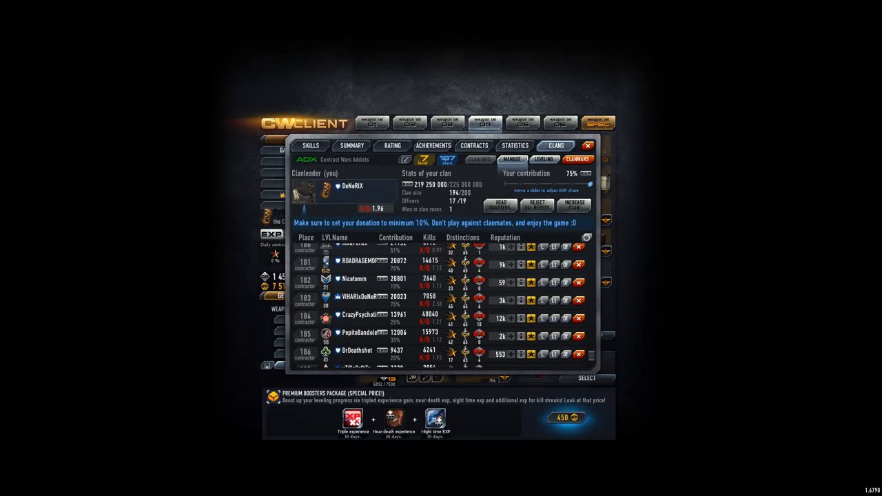
Step: Revisit the donation history and check the clan race tab, which shows no active race
scroll(up, 3)
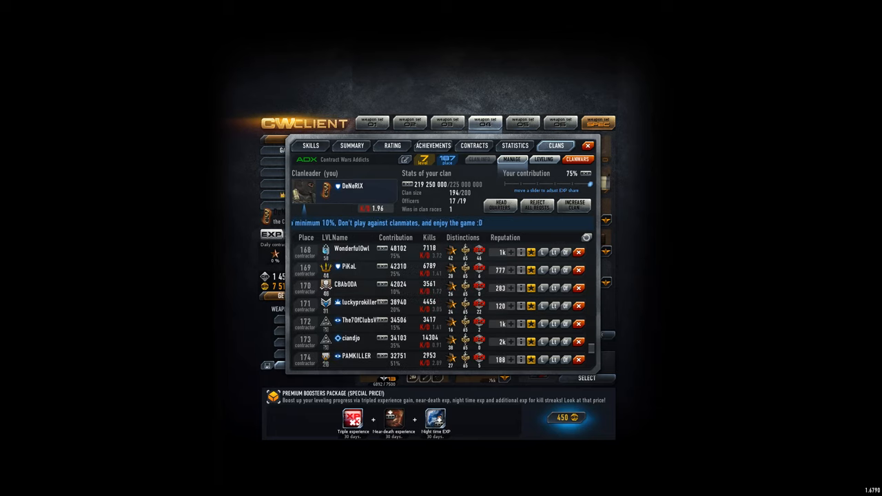
click(404, 159)
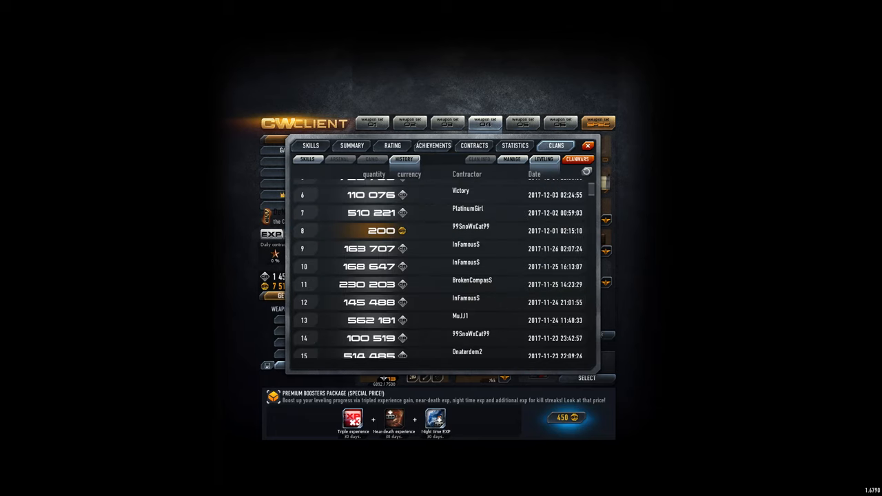
scroll(up, 3)
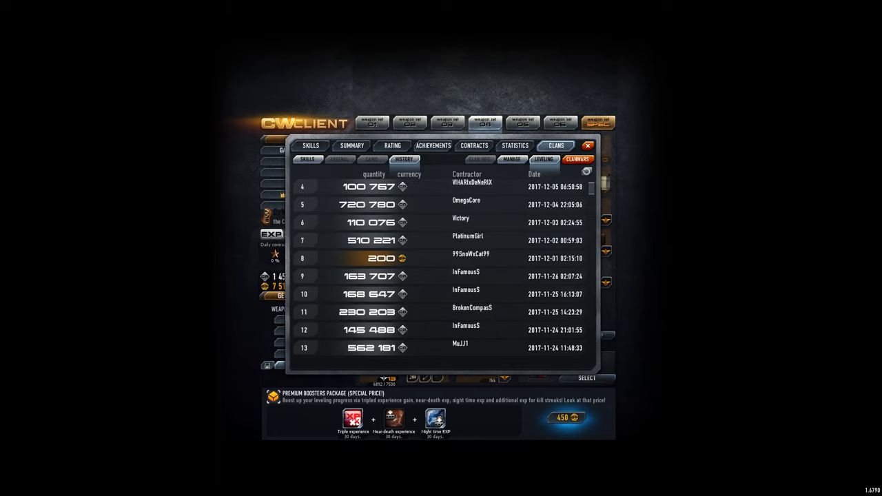
scroll(up, 3)
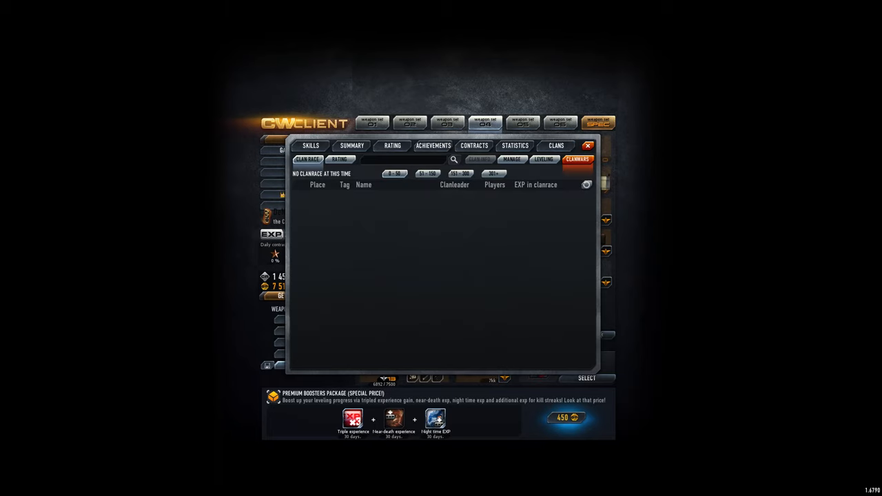
Step: Browse the overall clan rating to find Contract Wars Addicts ranked 187th
click(403, 159)
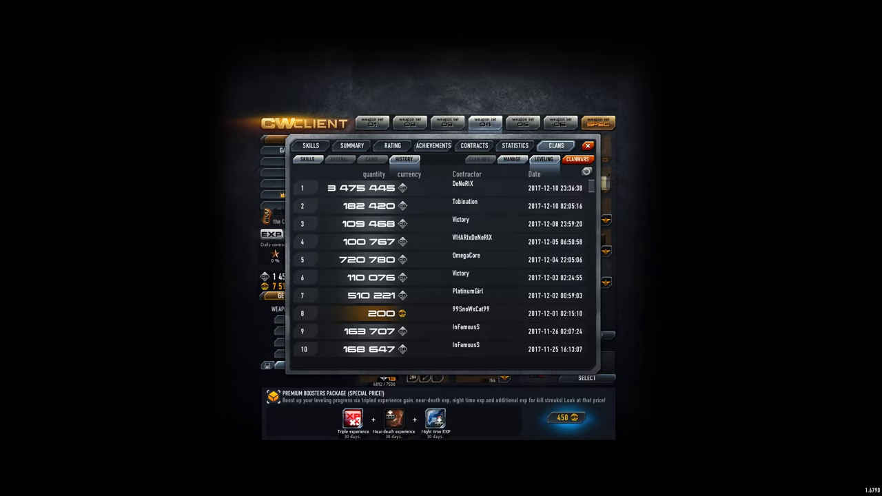
click(307, 159)
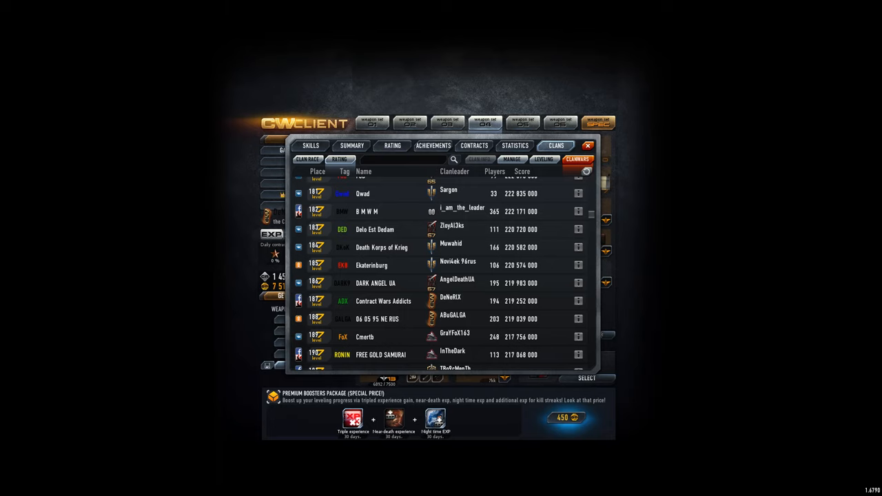
scroll(up, 3)
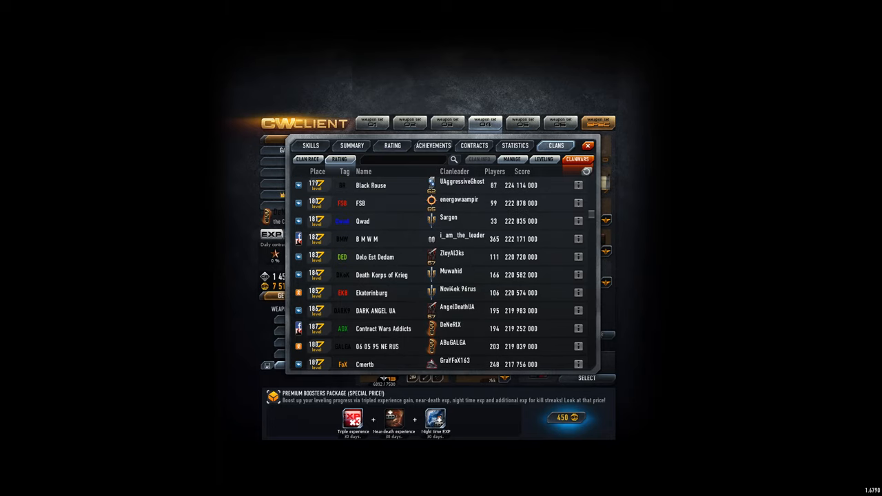
scroll(up, 3)
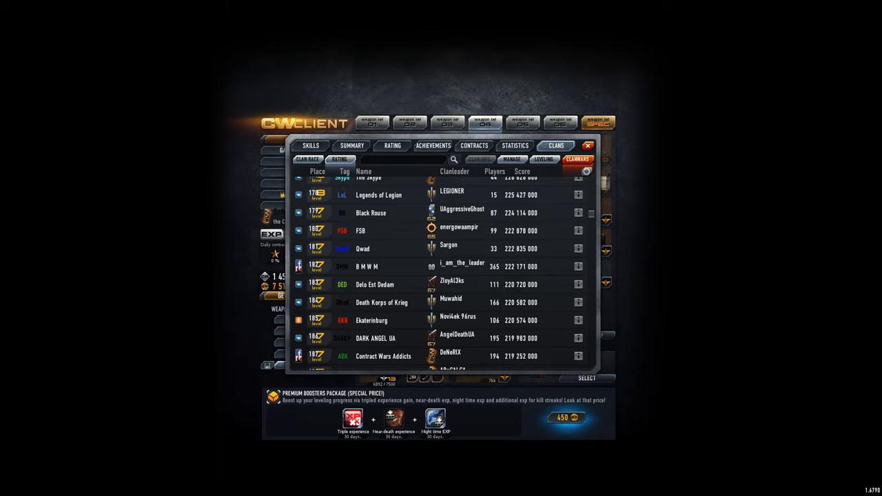
scroll(down, 3)
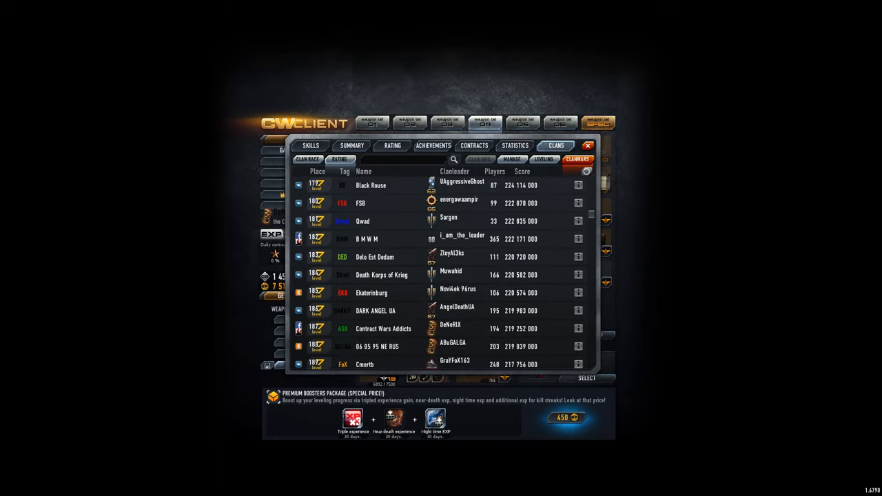
scroll(up, 3)
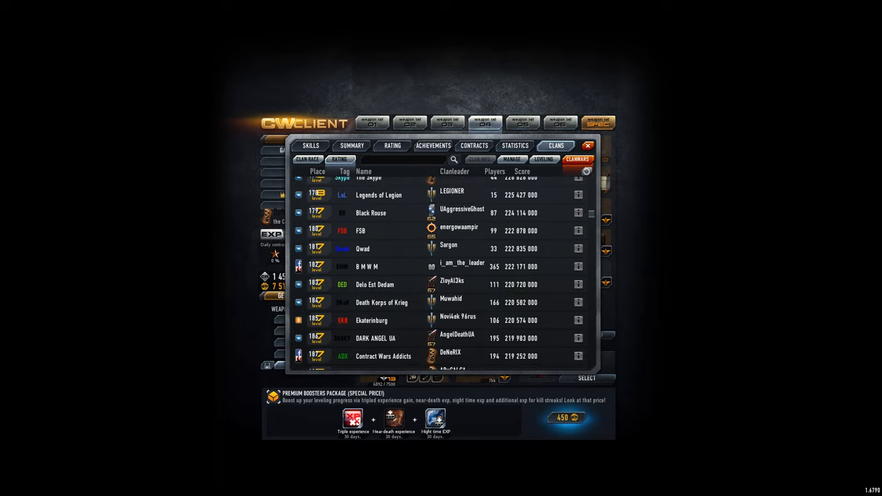